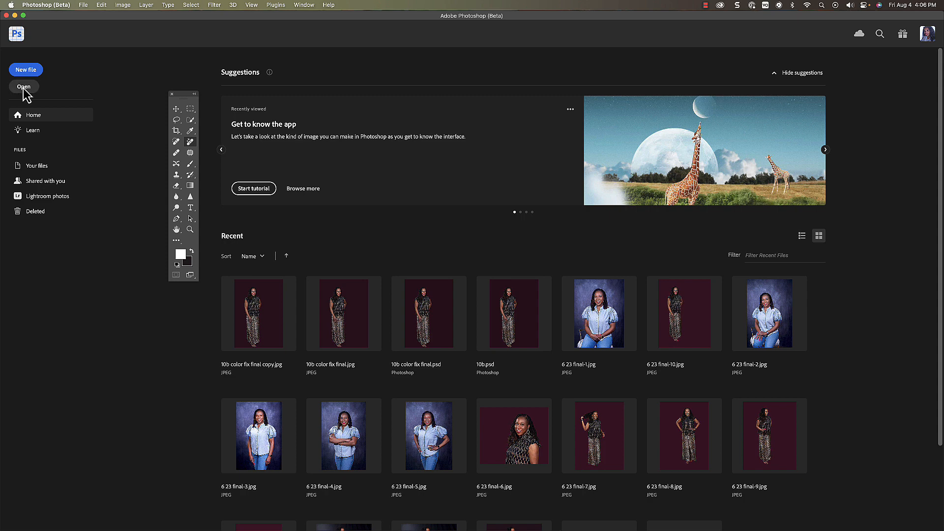
- Open the 'skin softening' portrait photo from the images folder
left_click(24, 87)
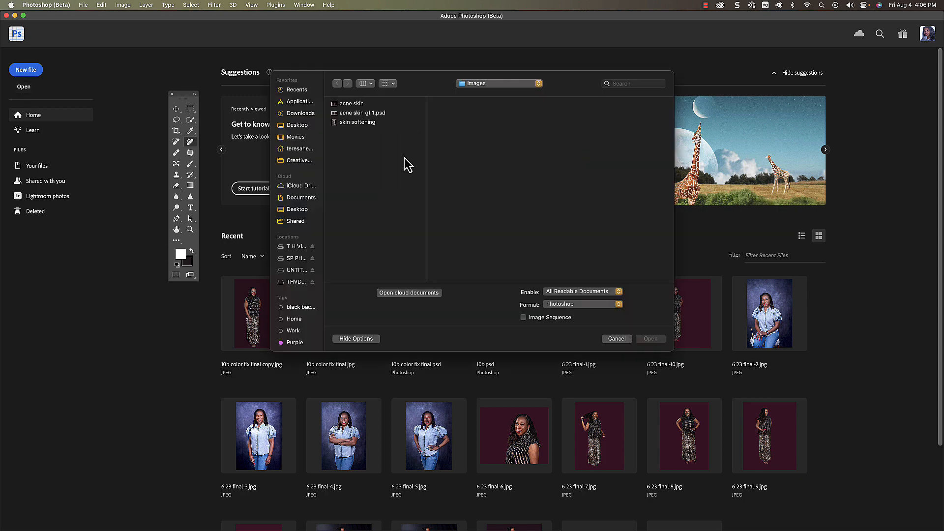
left_click(498, 82)
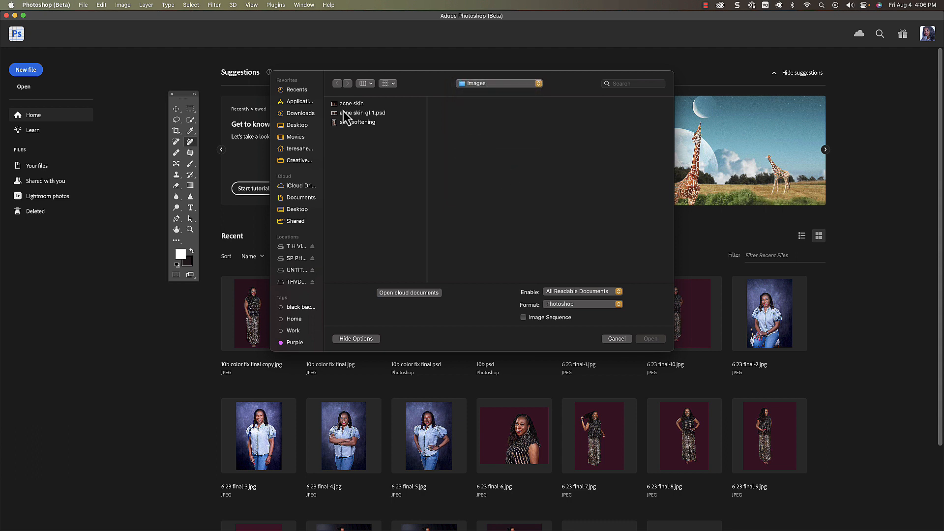
left_click(357, 121)
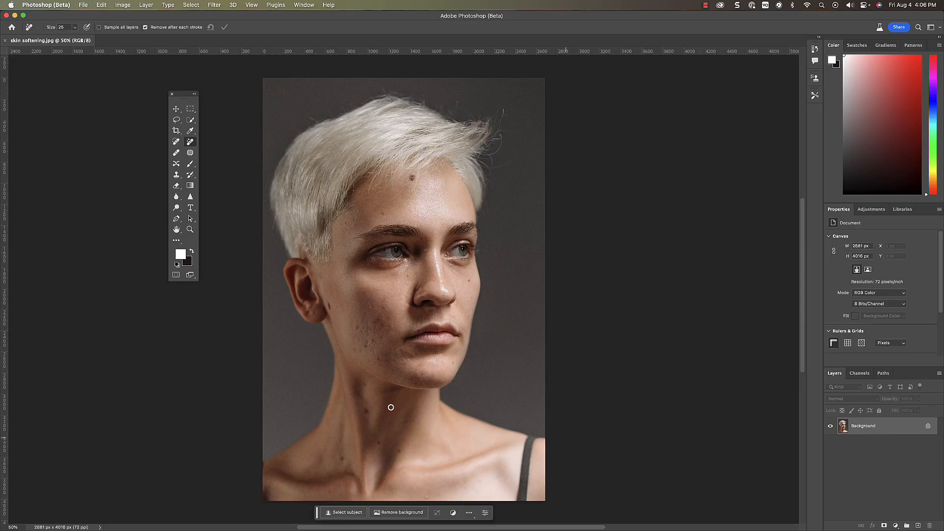
mouse_move(182, 323)
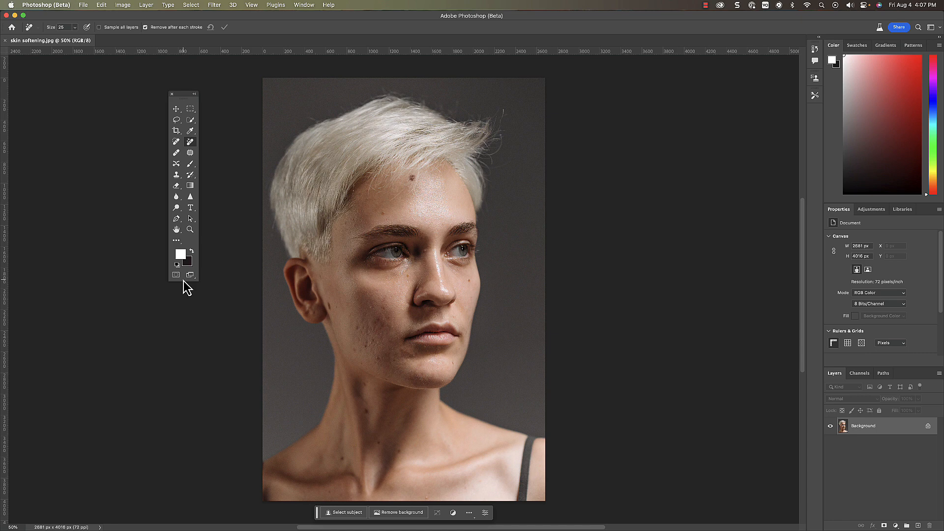
mouse_move(179, 284)
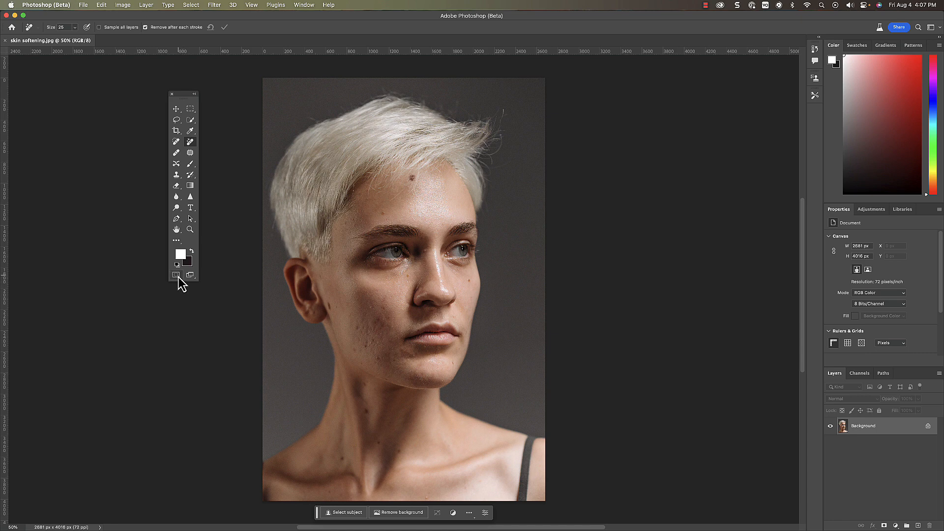
mouse_move(177, 276)
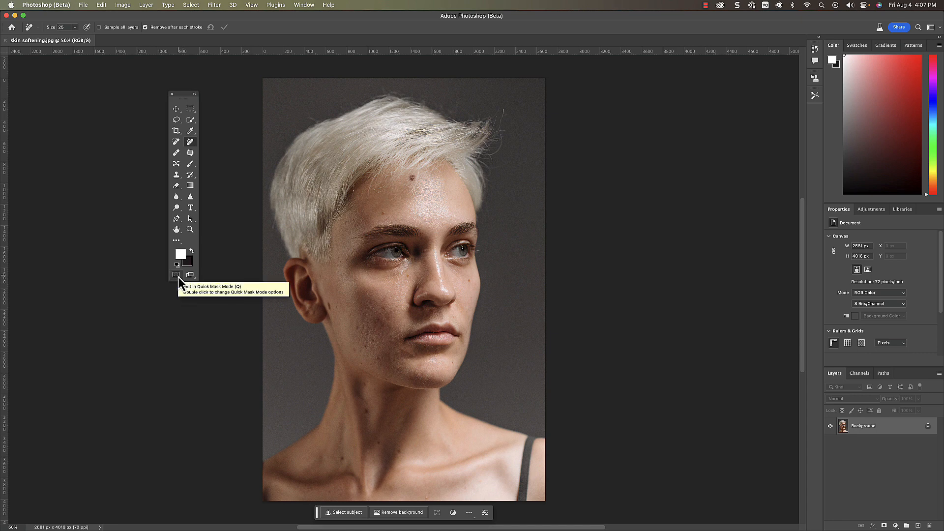
mouse_move(175, 275)
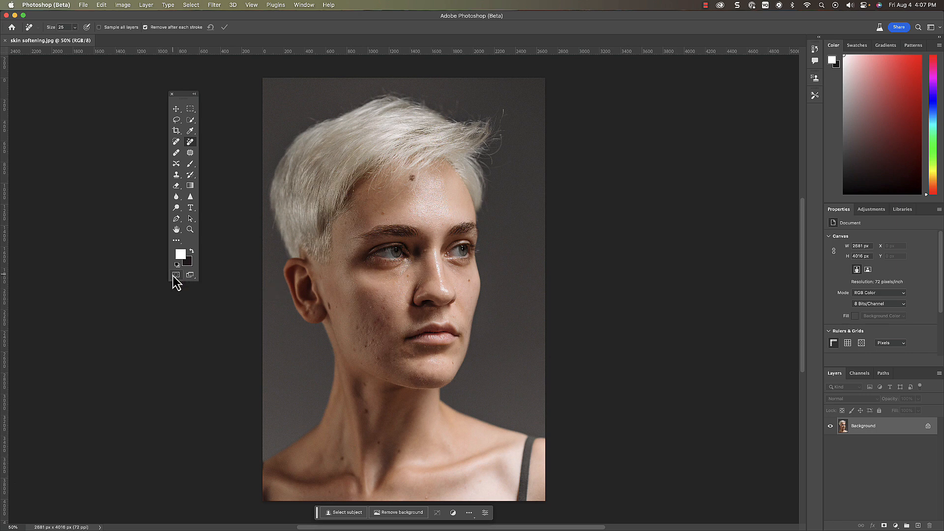
- In Quick Mask mode, fill the mask with gray #4d4d4d via Edit > Fill, tinting the whole portrait red
left_click(175, 275)
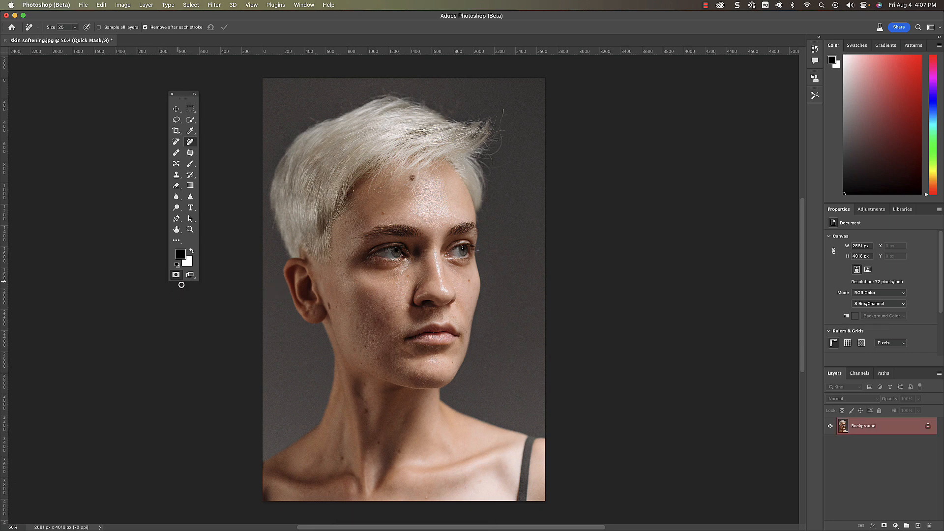
left_click(100, 4)
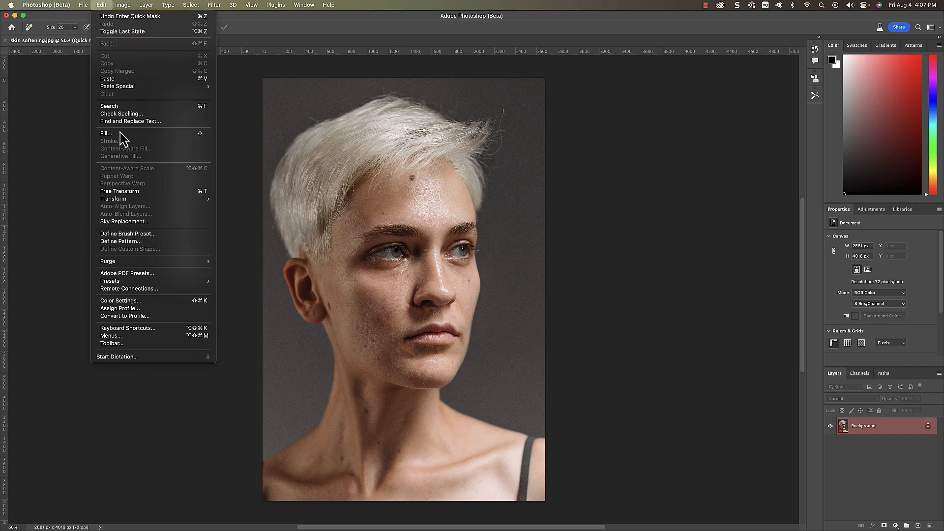
left_click(105, 134)
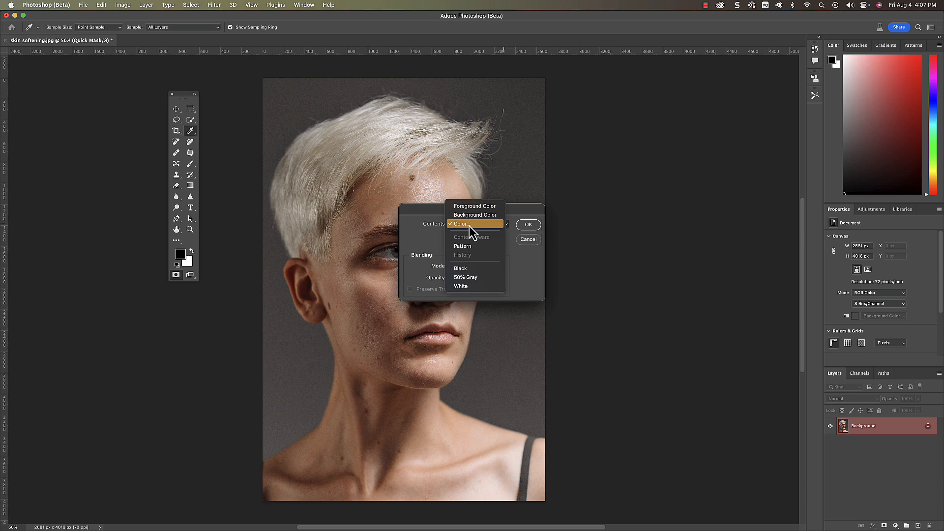
left_click(465, 224)
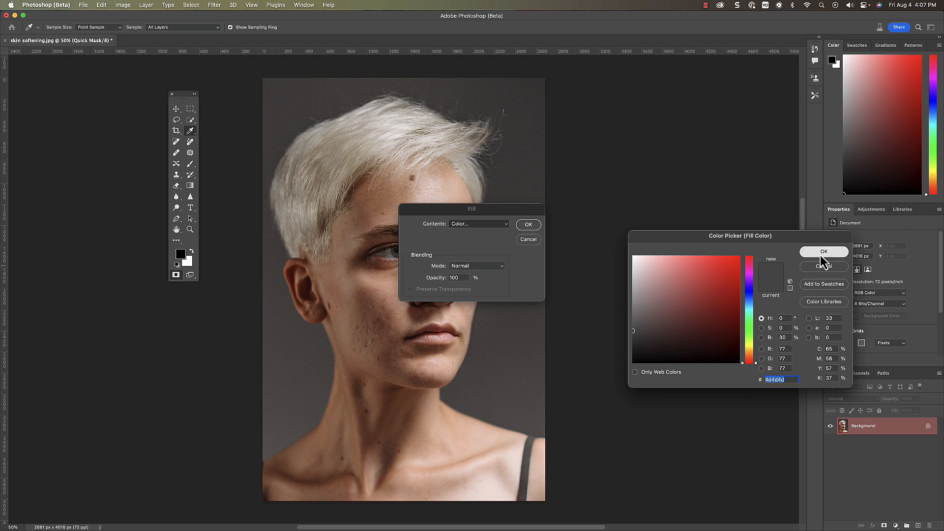
left_click(824, 252)
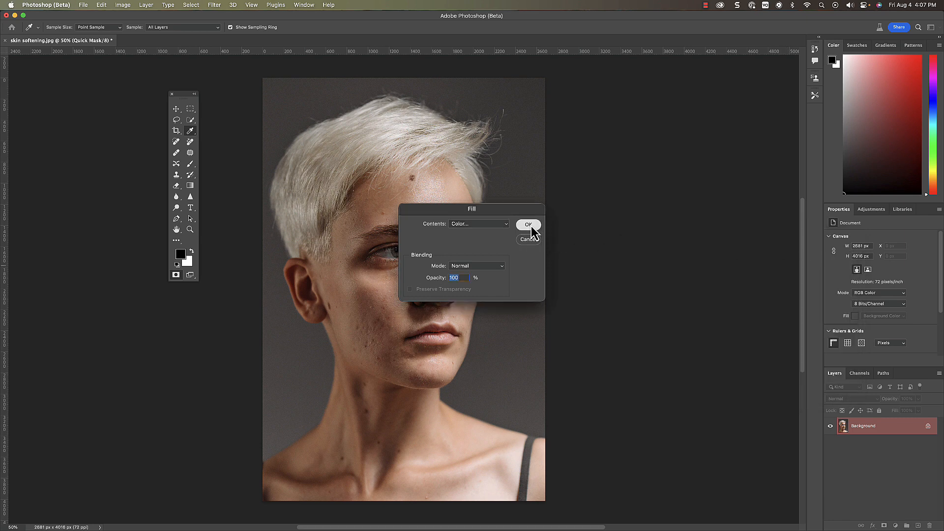
left_click(528, 224)
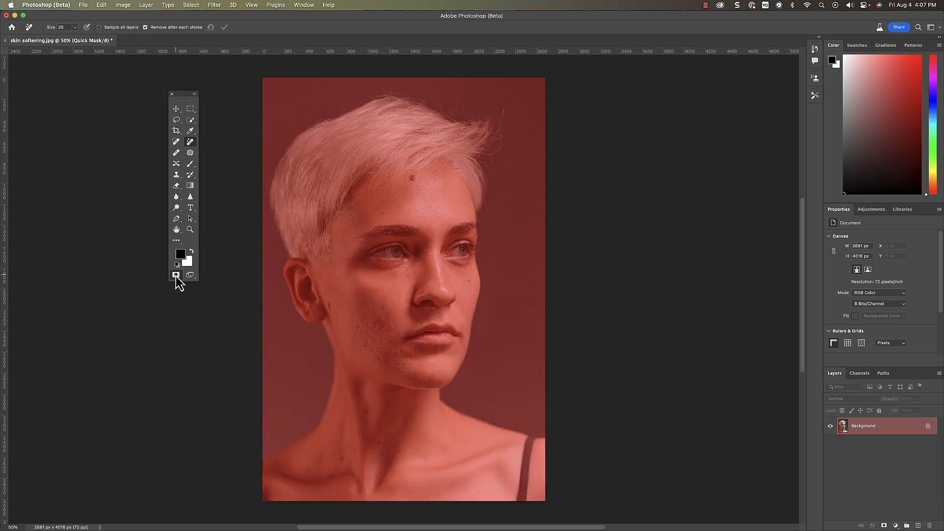
- Turn the mask into a selection and generate a Generative Fill with prompt 'skin smoothing, skin lighting, skin toning'
left_click(175, 275)
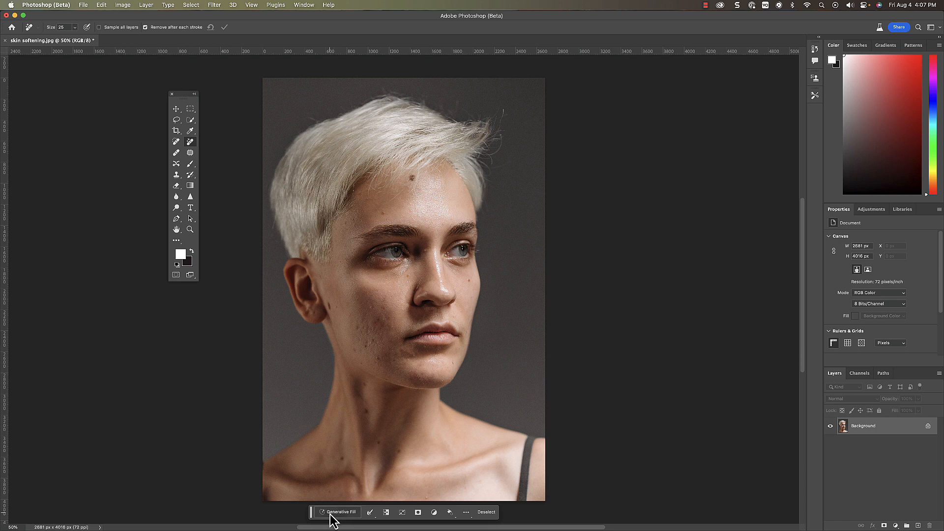
left_click(340, 511)
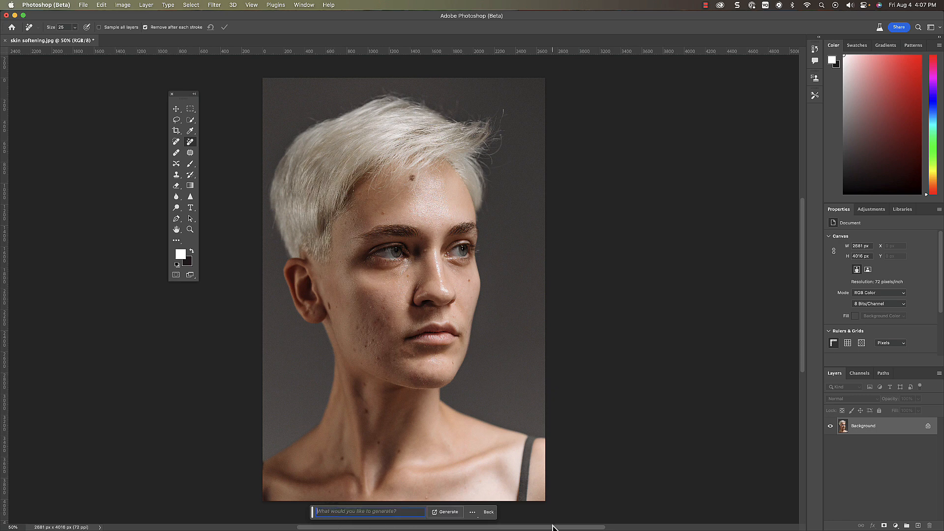
type("skin smoothing, skin lighting, skin")
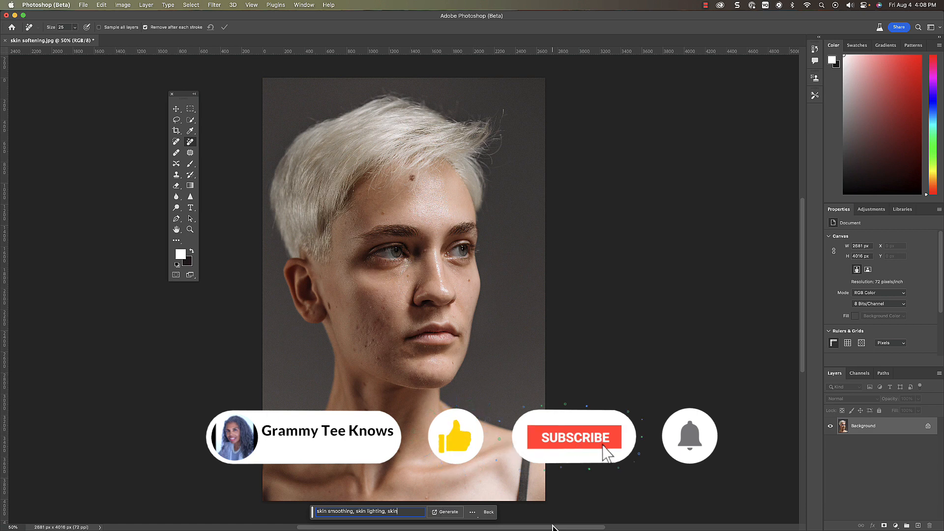
left_click(576, 437)
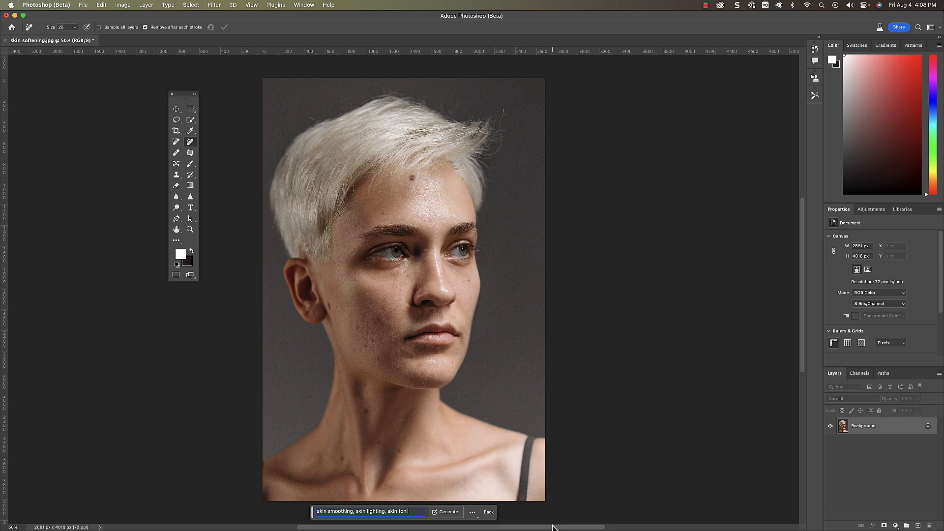
type("ing")
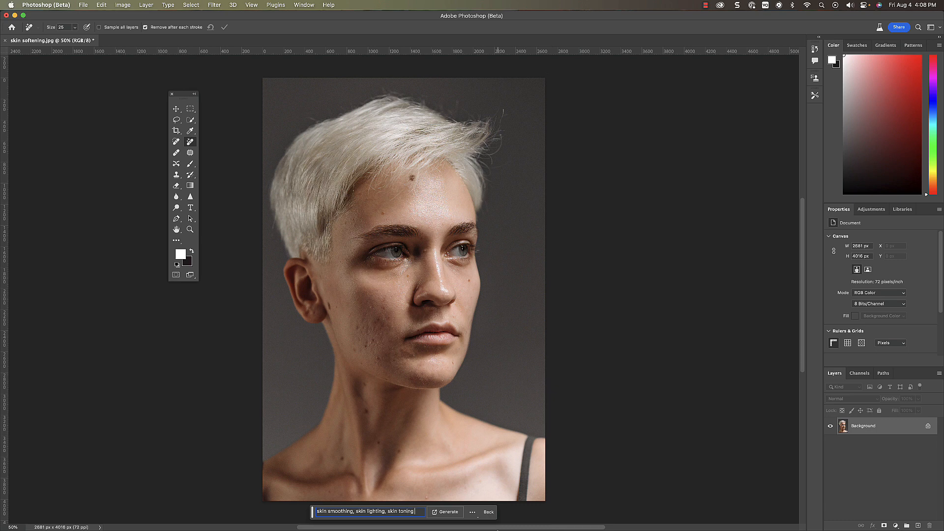
left_click(446, 511)
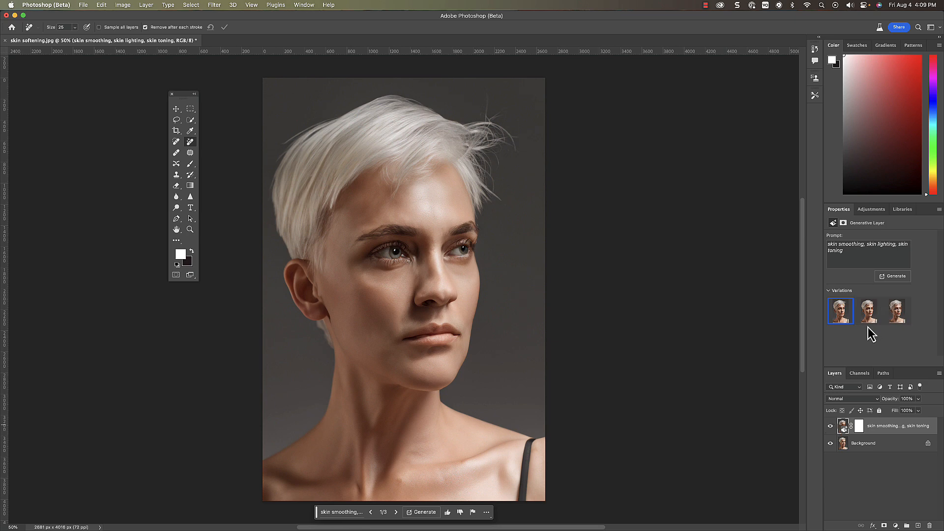
- Preview the three generated variations, compare against the original by hiding the layer, and settle on the first variation
left_click(868, 311)
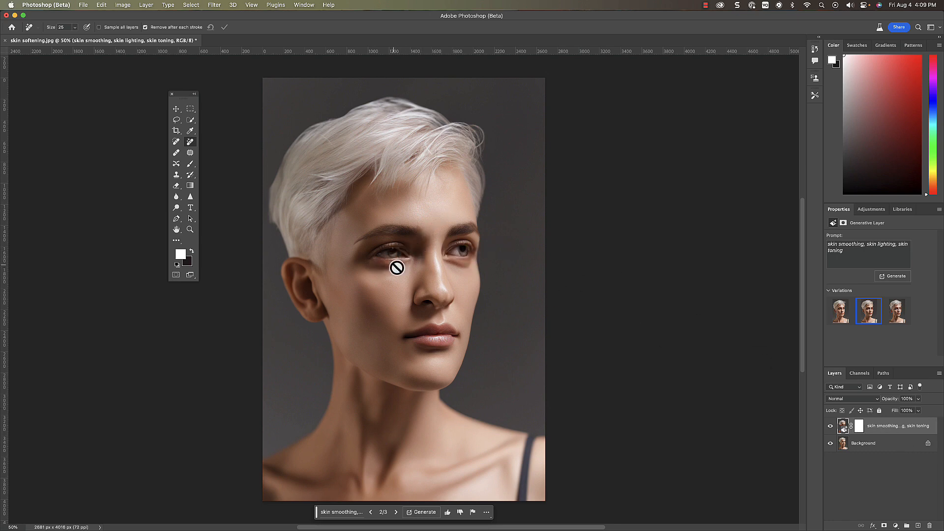
left_click(896, 310)
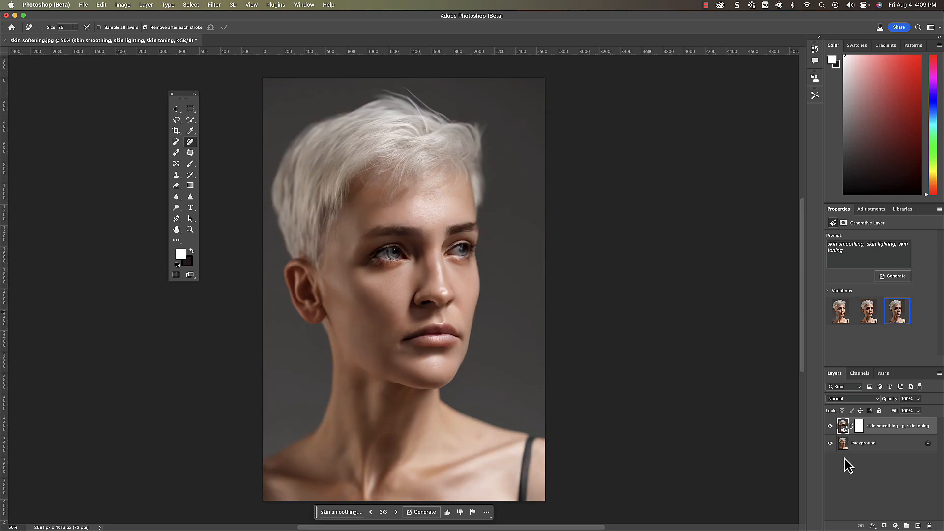
left_click(830, 426)
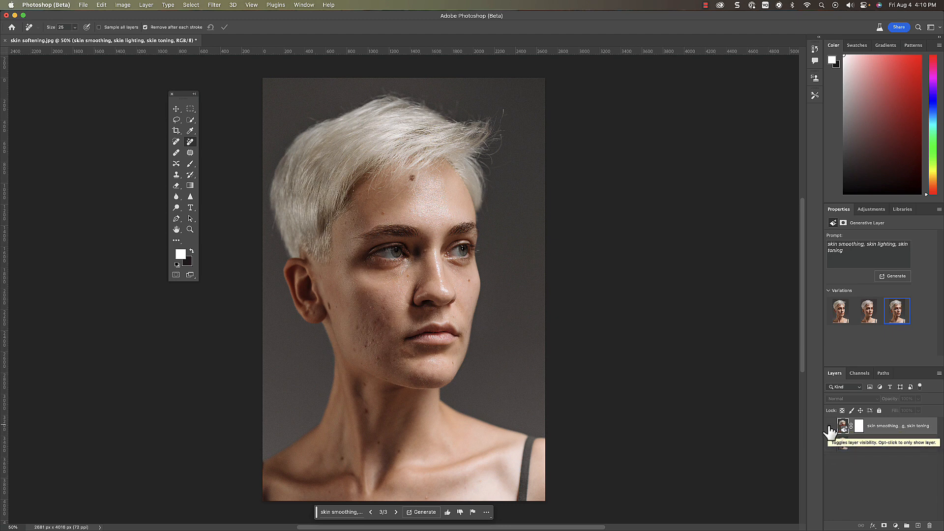
left_click(840, 311)
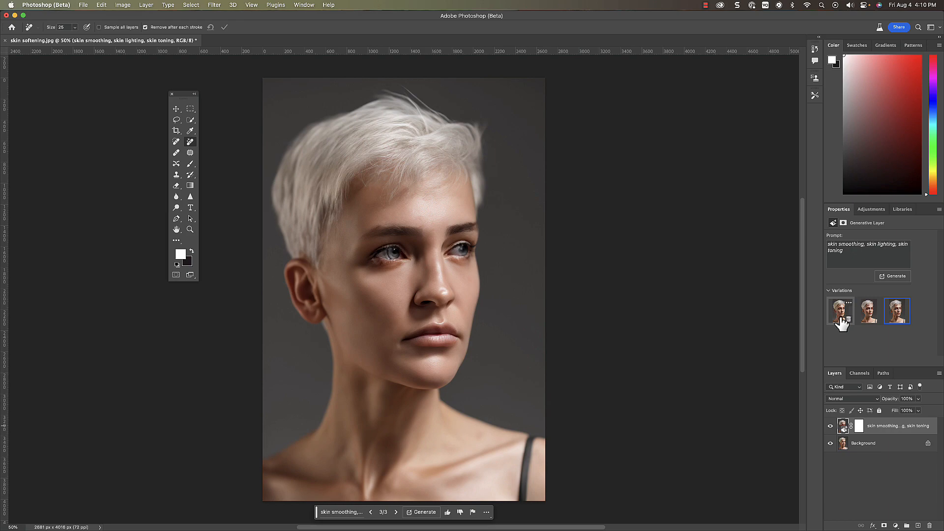
left_click(840, 311)
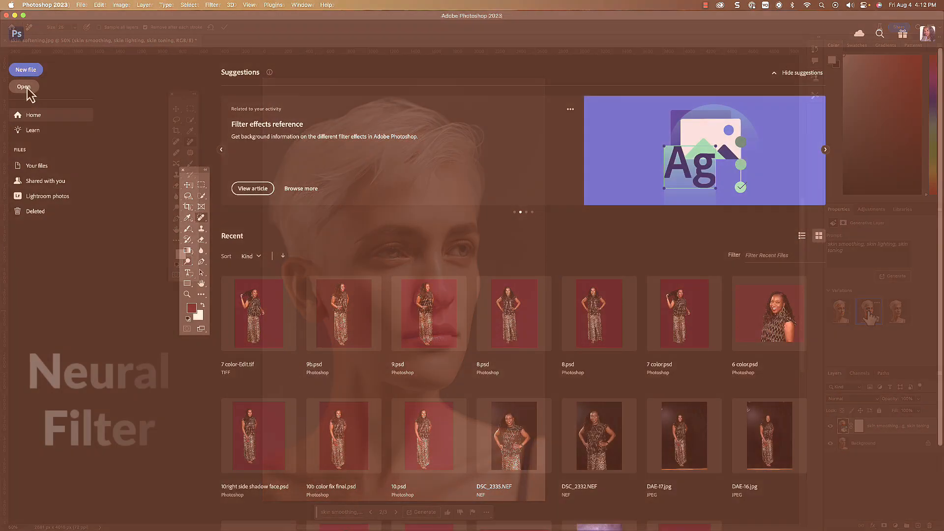
- Open a fresh copy of the 'skin softening' portrait from the images folder
left_click(24, 87)
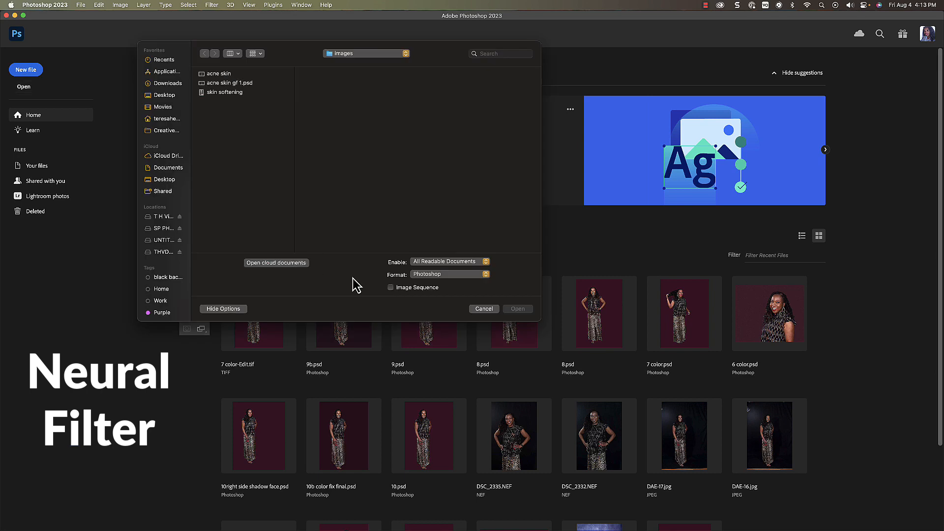
left_click(224, 92)
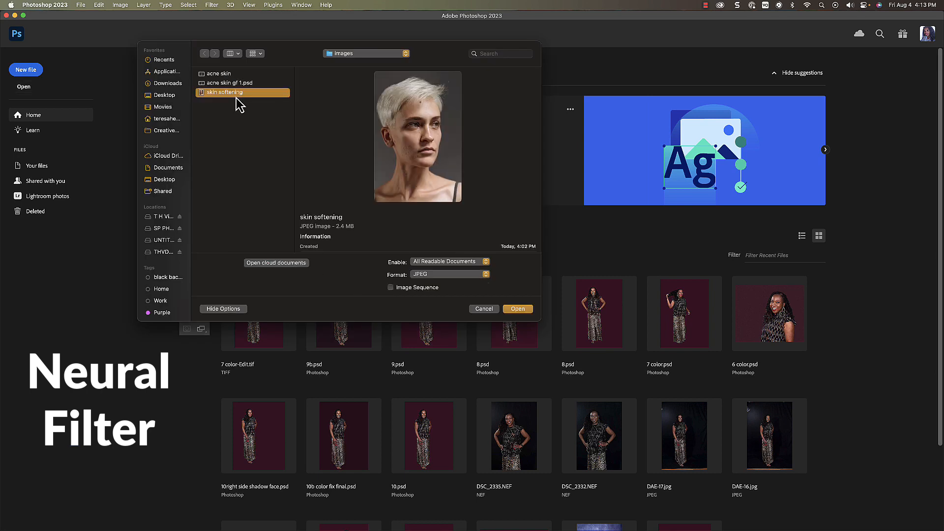
left_click(484, 309)
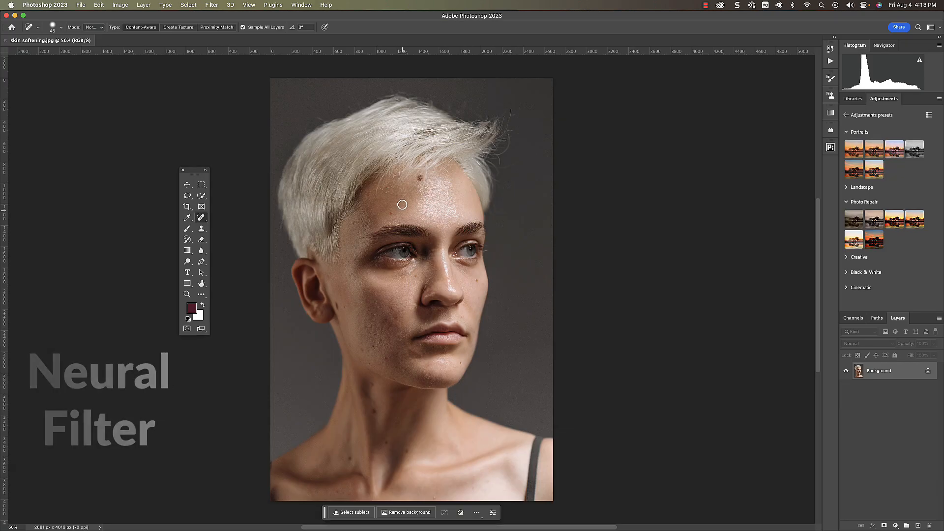
mouse_move(551, 228)
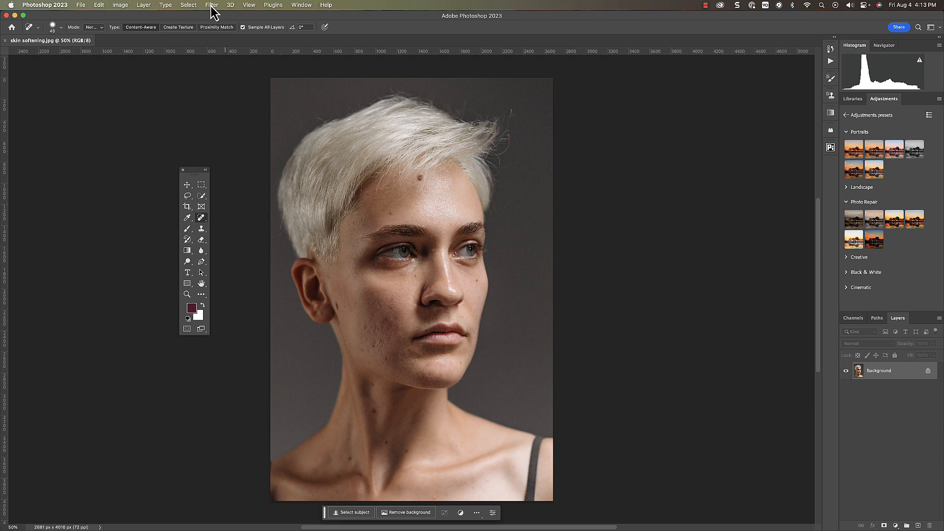
- In Neural Filters, enable Skin Smoothing with Blur 100 and Smoothness +50, output as a new layer
left_click(210, 5)
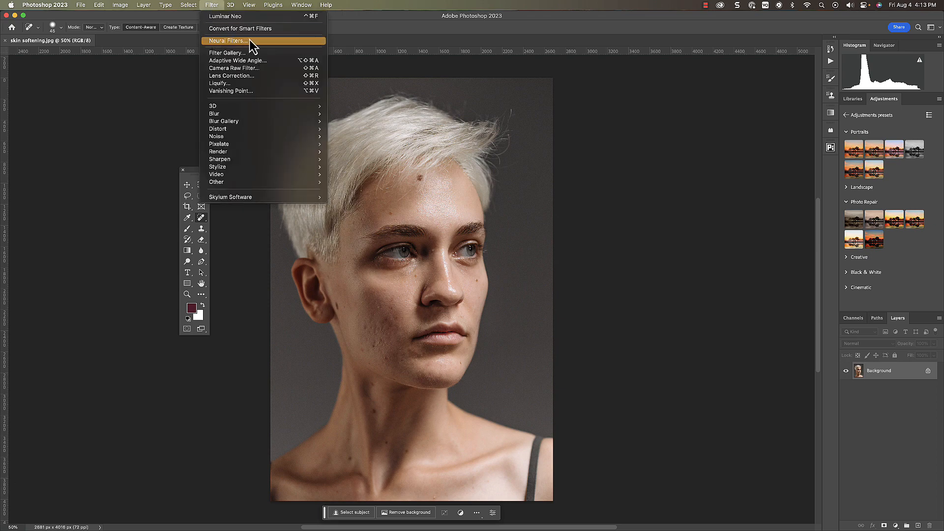
left_click(234, 41)
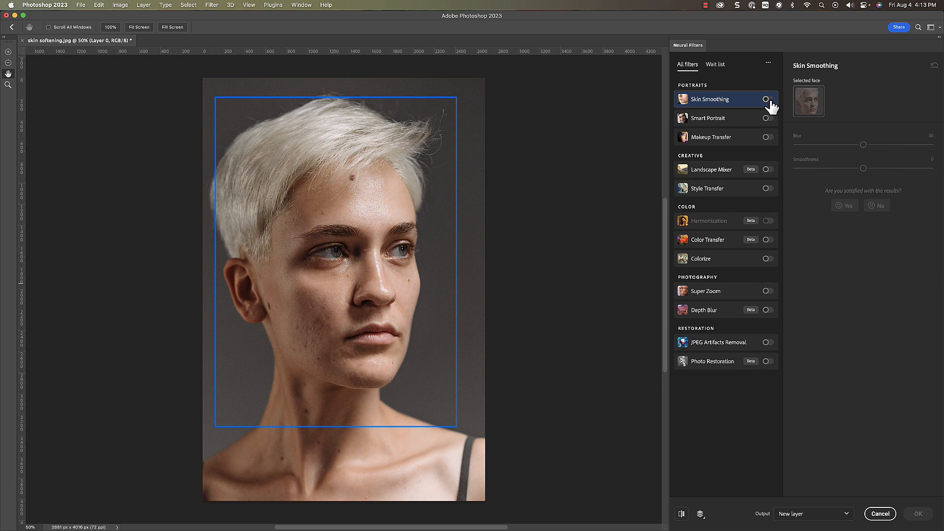
left_click(766, 98)
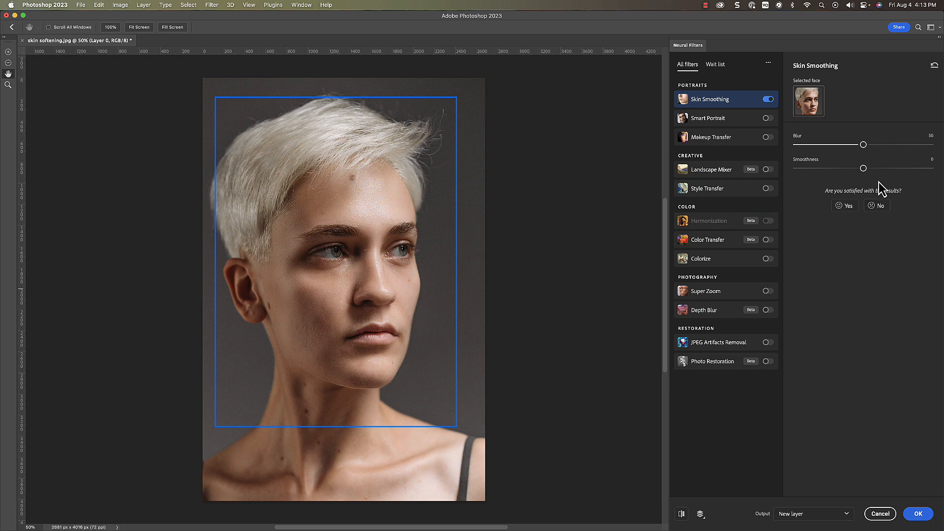
mouse_move(348, 195)
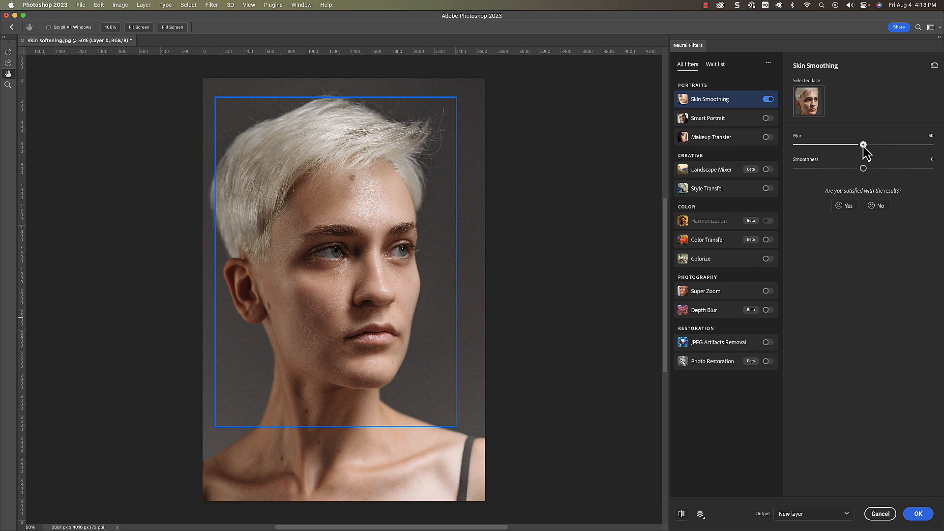
left_click_drag(862, 146, 879, 146)
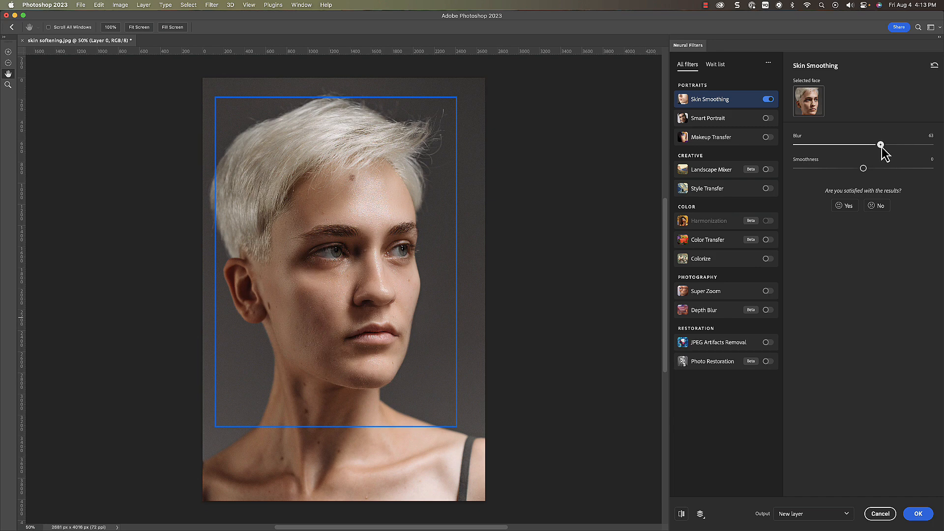
left_click_drag(879, 145, 896, 145)
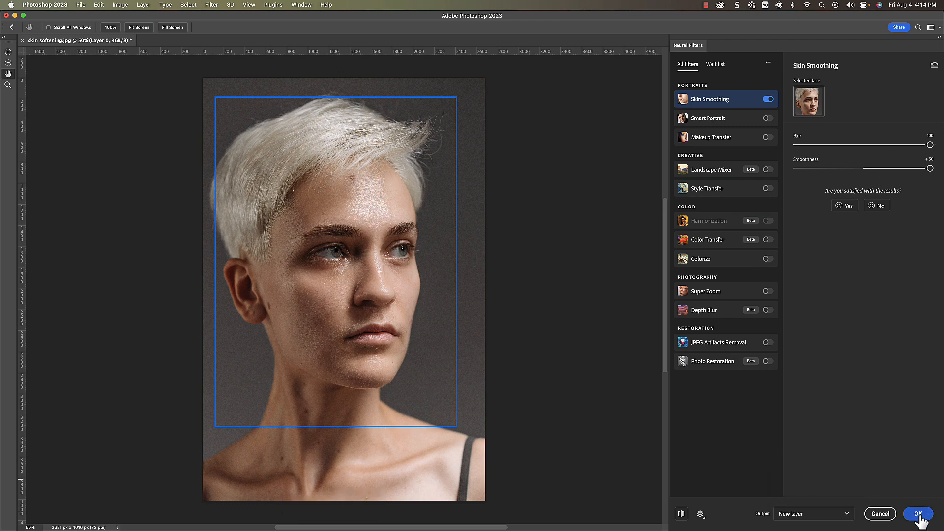
left_click(920, 513)
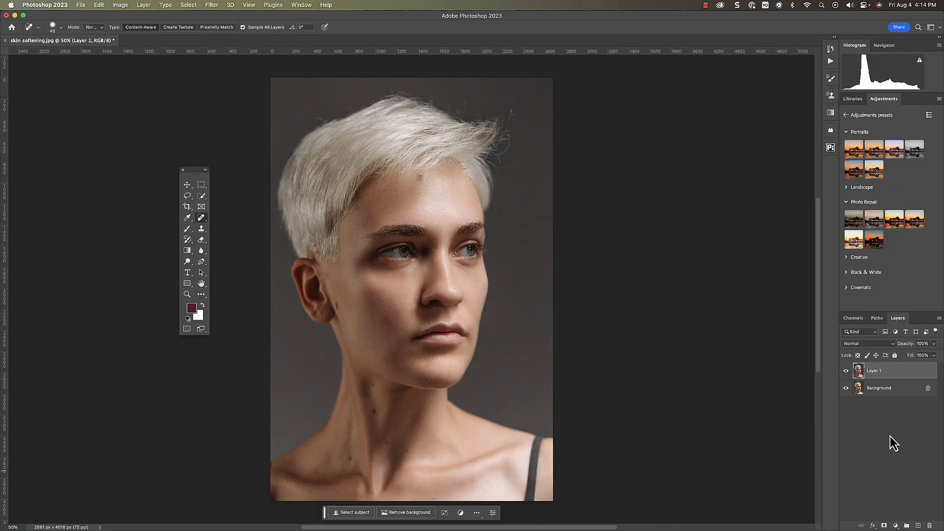
mouse_move(891, 451)
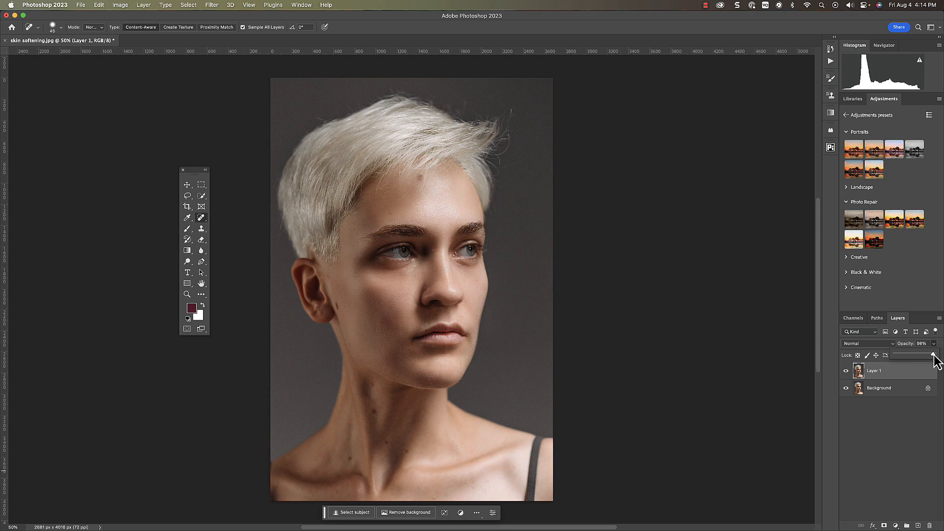
- Lower Layer 1's opacity to about 39% so the original skin texture shows through
left_click_drag(932, 356, 908, 357)
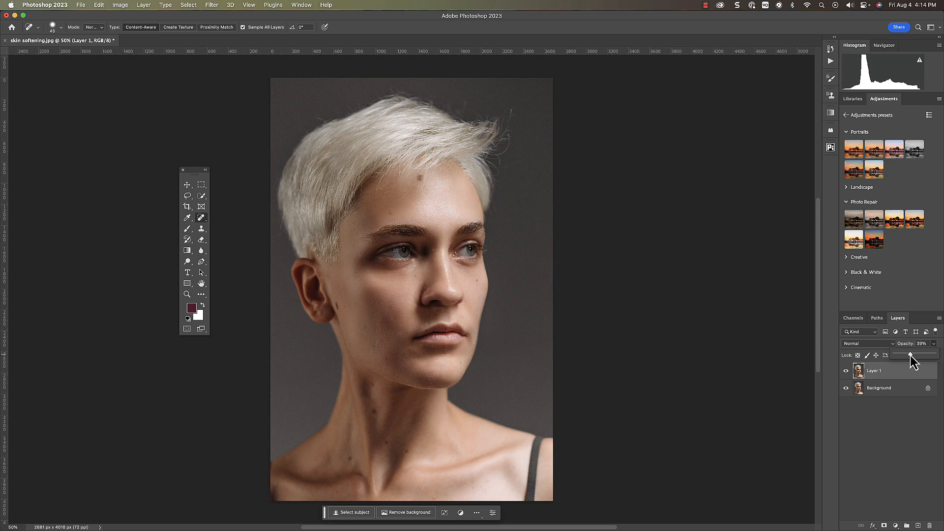
left_click_drag(909, 354, 891, 355)
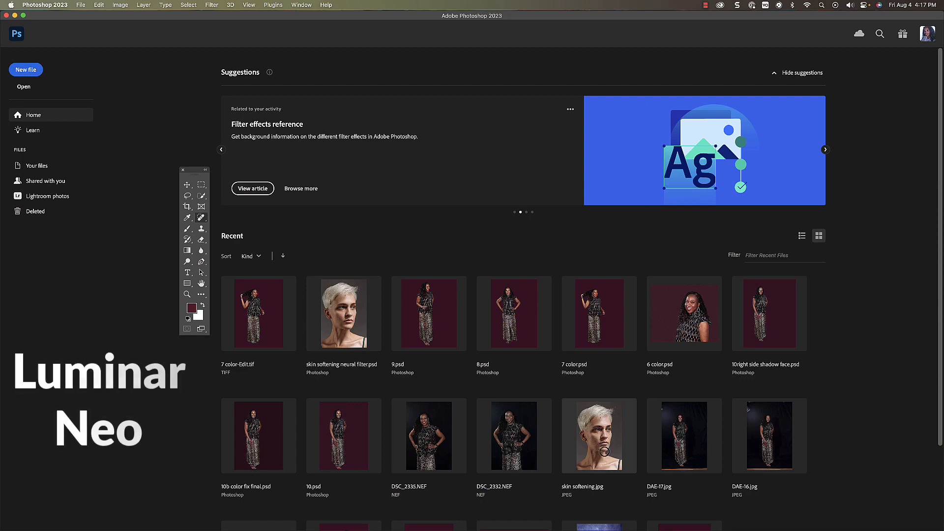
- Reopen skin softening.jpg from Recent files and send it to Filter > Skylum Software > Luminar Neo
double_click(598, 434)
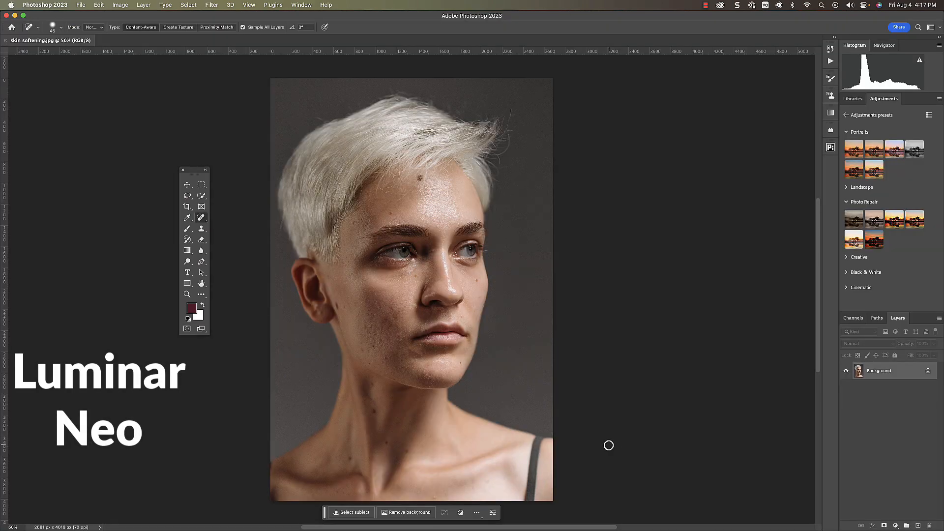
mouse_move(641, 449)
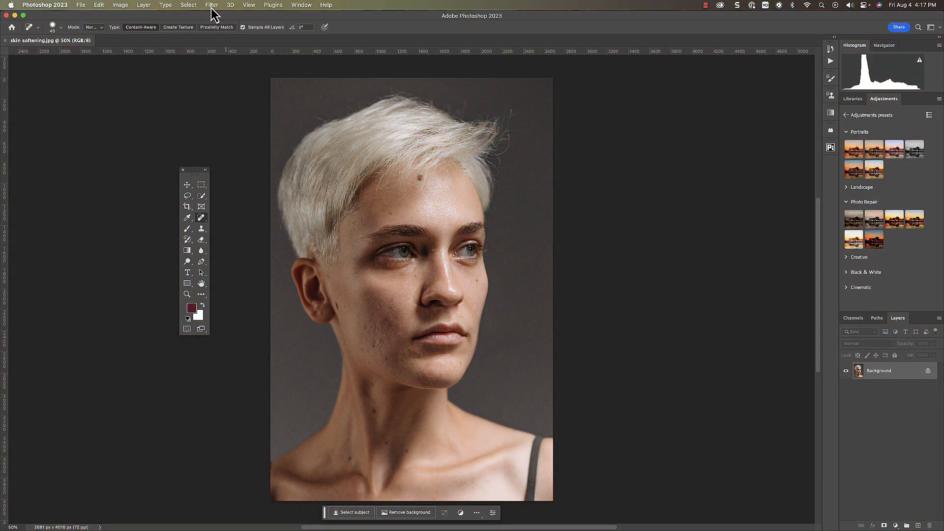
left_click(208, 5)
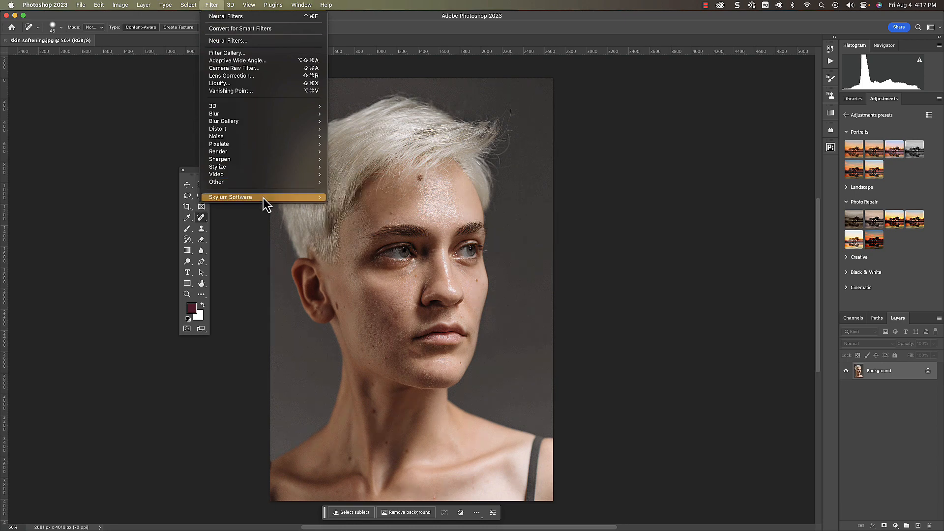
mouse_move(265, 196)
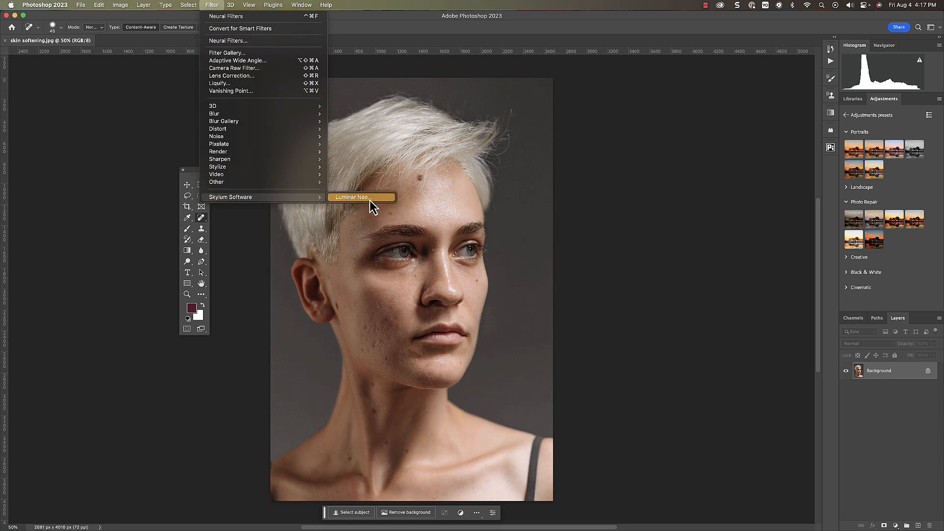
left_click(352, 197)
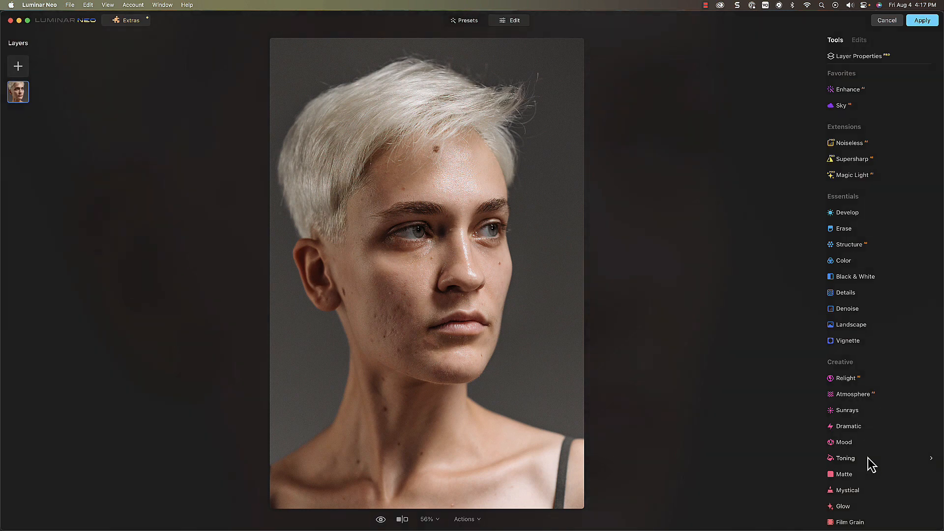
- In the Face tool, set Face Light to 38, then raise Eye Whitening, Eye Enhancer and Dark Circles Removal
scroll("down", 3)
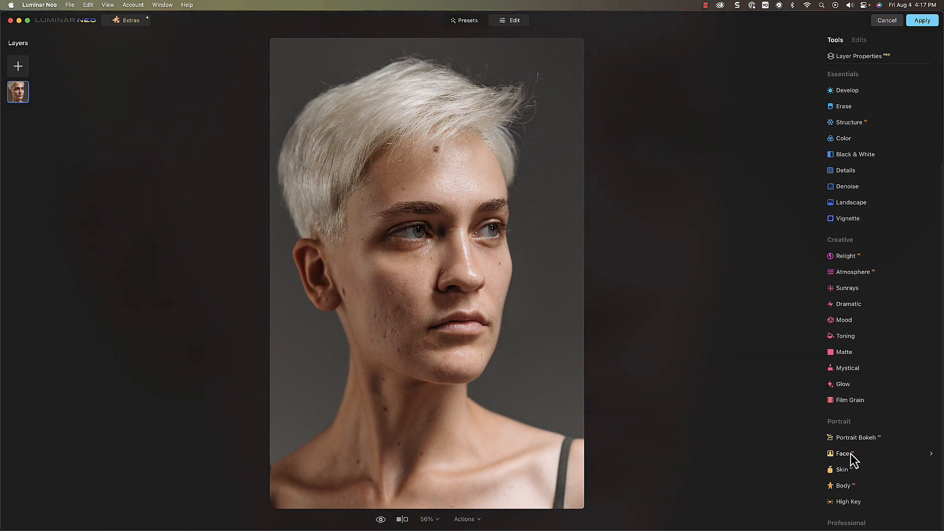
left_click(841, 454)
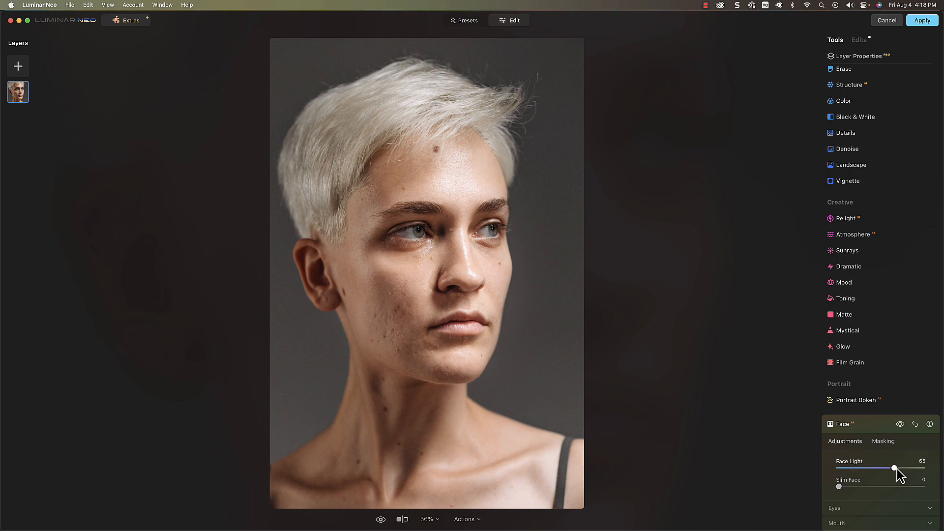
left_click_drag(894, 468, 870, 468)
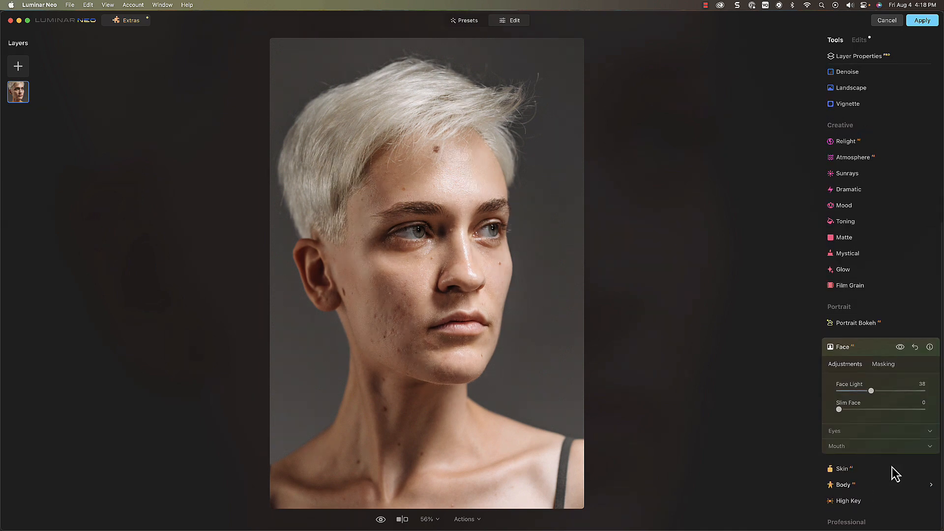
left_click(834, 431)
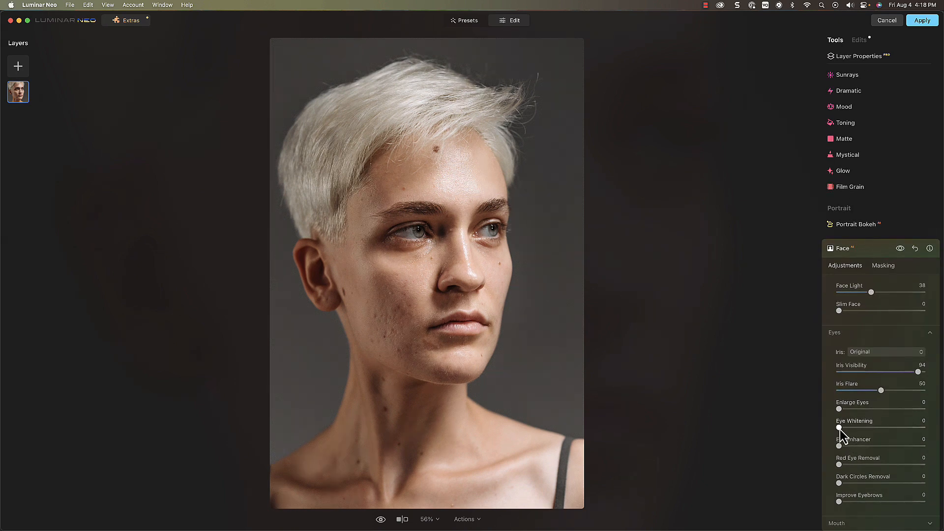
left_click_drag(838, 428, 876, 428)
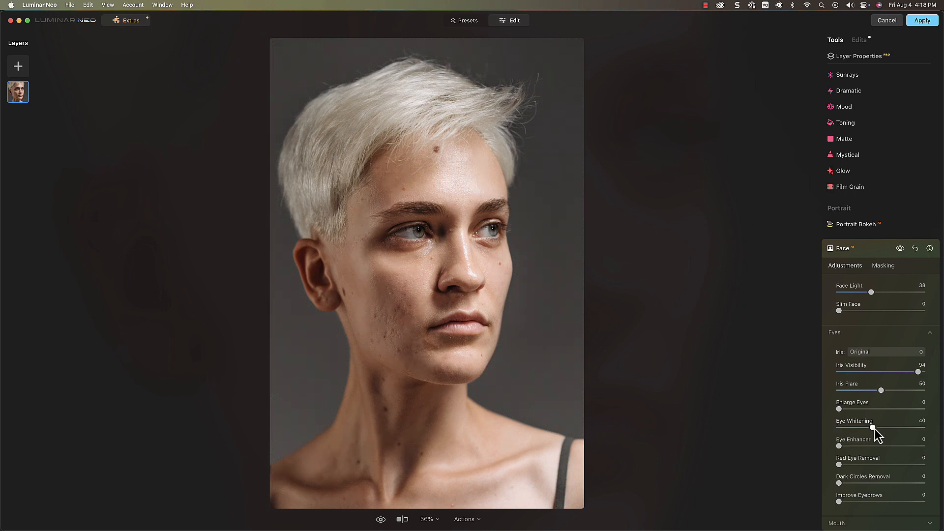
left_click_drag(838, 446, 859, 446)
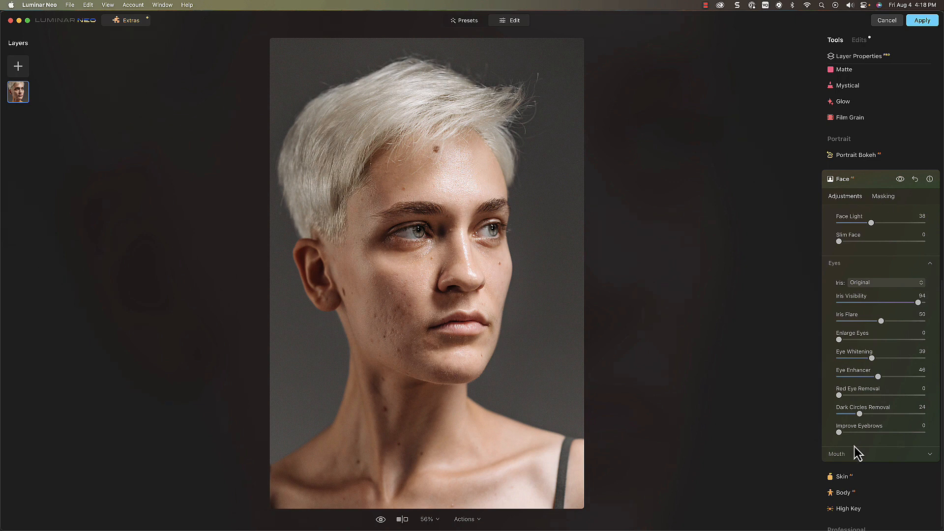
- Increase the lips' Saturation and Redness so they look redder and richer
left_click_drag(839, 433, 922, 433)
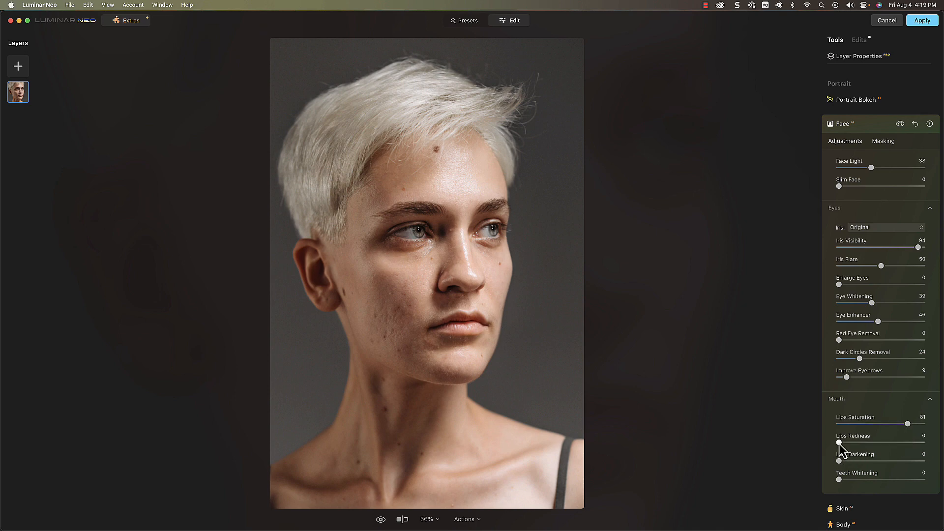
left_click_drag(838, 442, 894, 442)
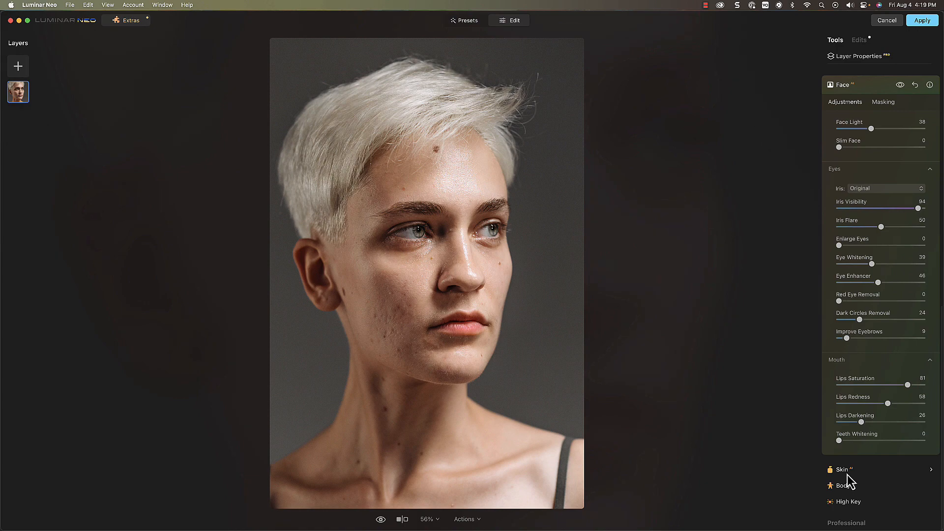
- In the Skin tool, set Amount to 84, Shine Removal to 52, and enable Skin Defects Removal
left_click(842, 469)
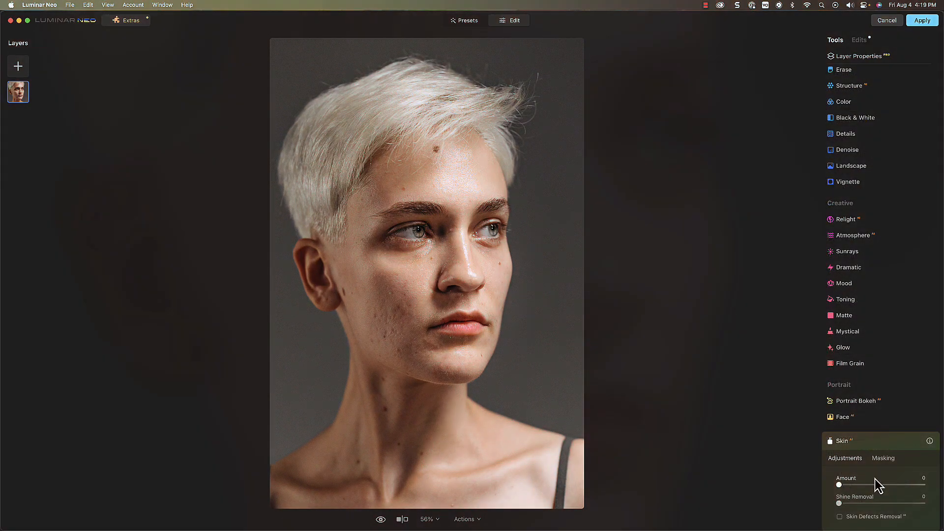
left_click_drag(838, 484, 913, 424)
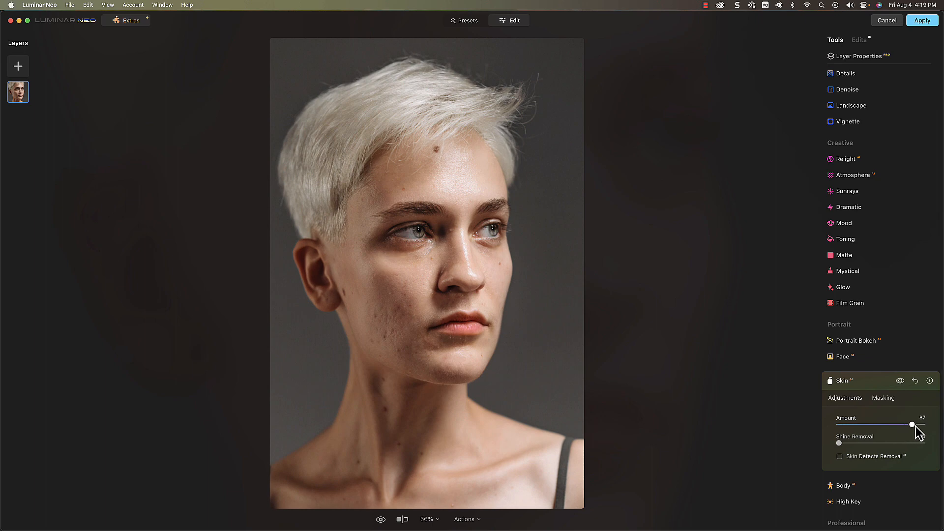
left_click_drag(912, 425, 881, 425)
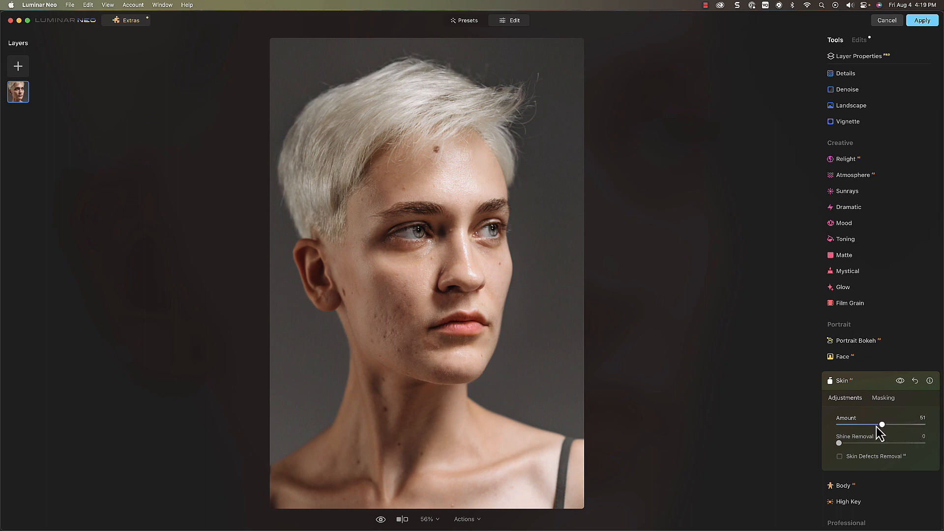
left_click_drag(879, 425, 910, 425)
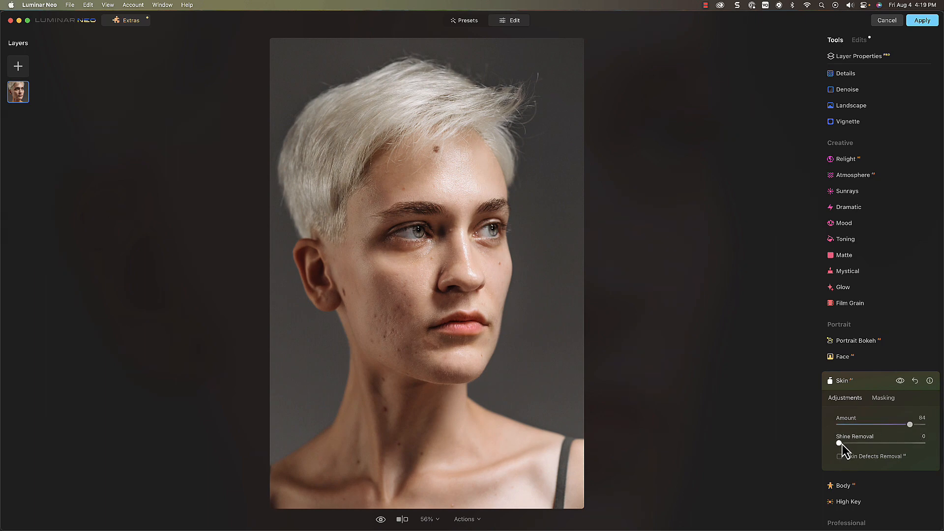
left_click_drag(839, 444, 859, 444)
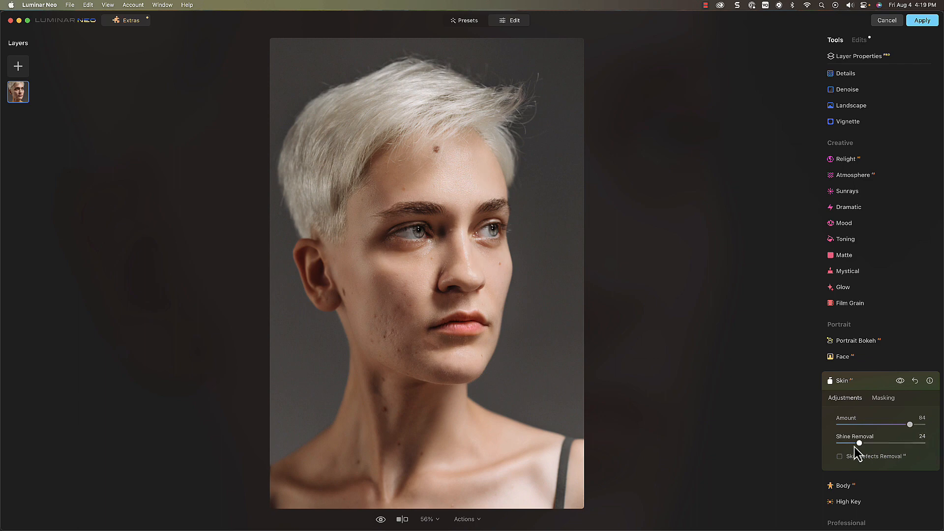
left_click_drag(860, 443, 885, 443)
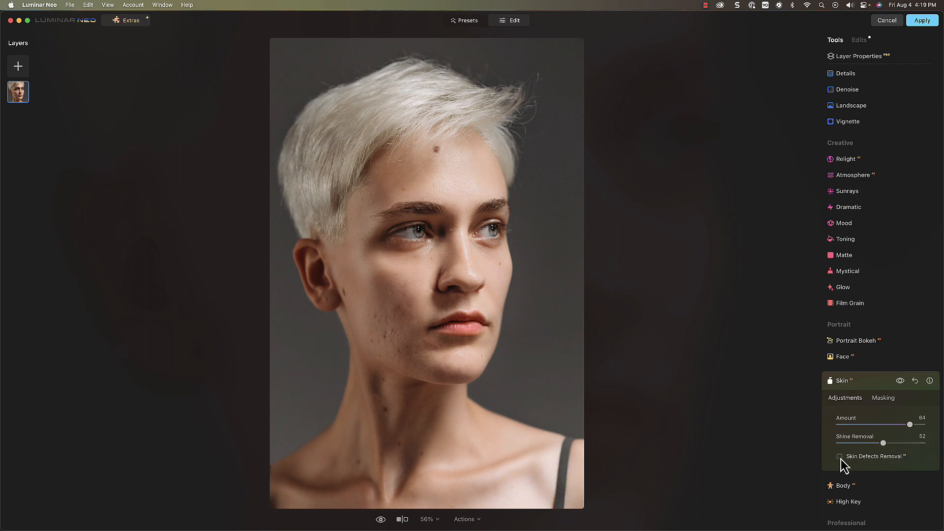
left_click(839, 456)
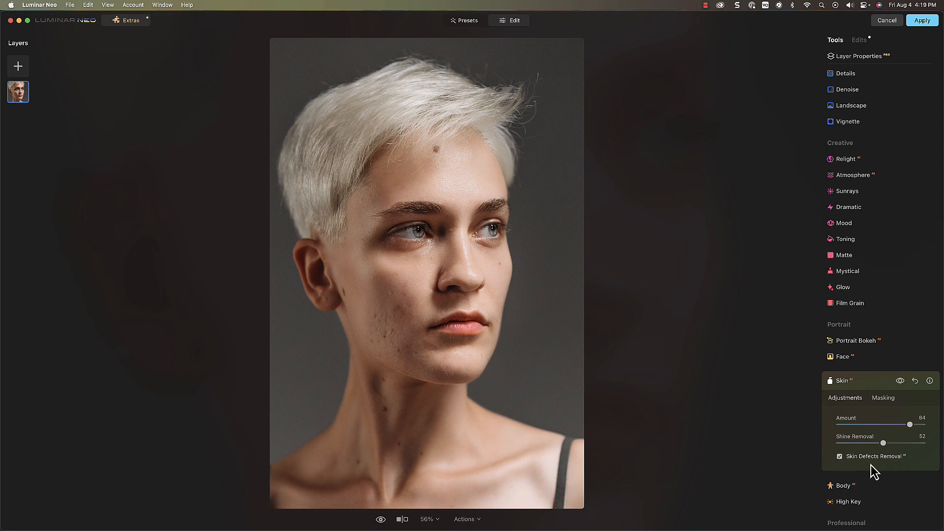